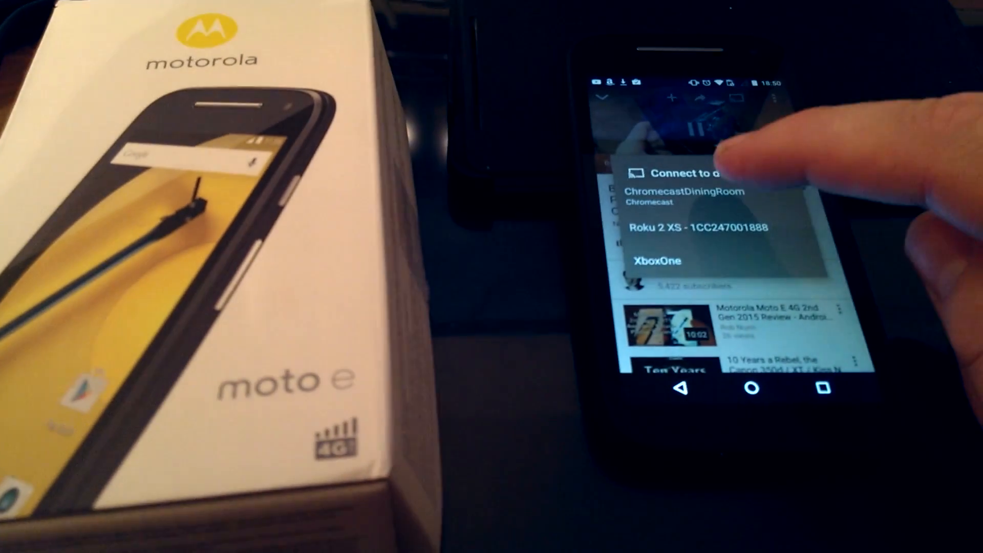
Select ChromecastDiningRoom from the Cast device list
{"action": "left_click", "coordinate": [710, 227]}
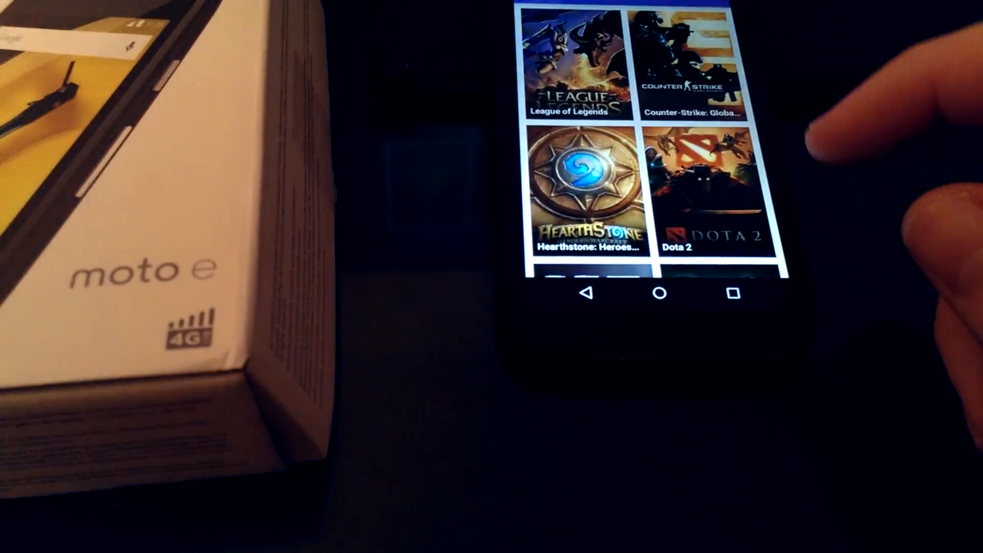
Choose a game tile from the Twitch games directory
{"action": "left_click", "coordinate": [688, 76]}
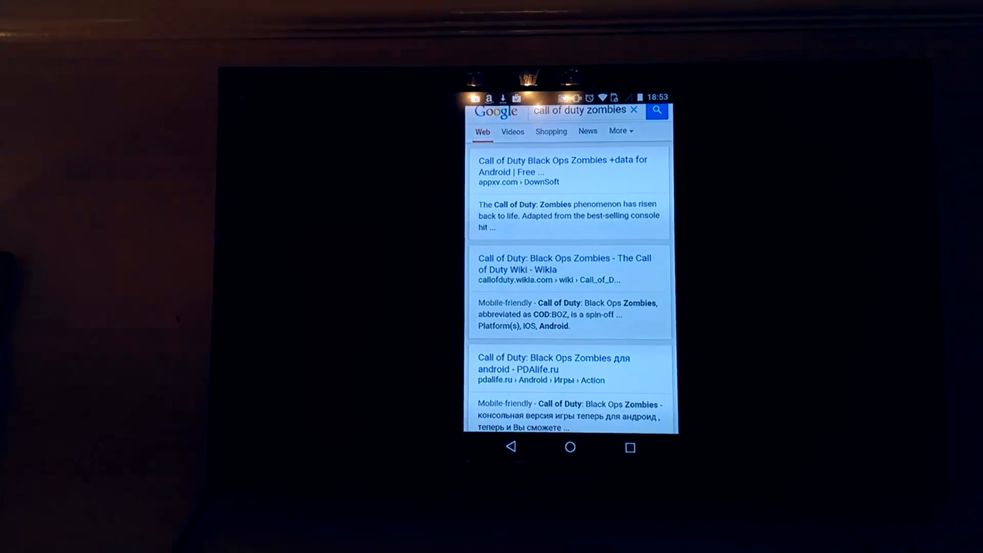
Scroll the Call of Duty Zombies results down to the Android download listings
{"action": "scroll", "scroll_direction": "down", "scroll_amount": 3}
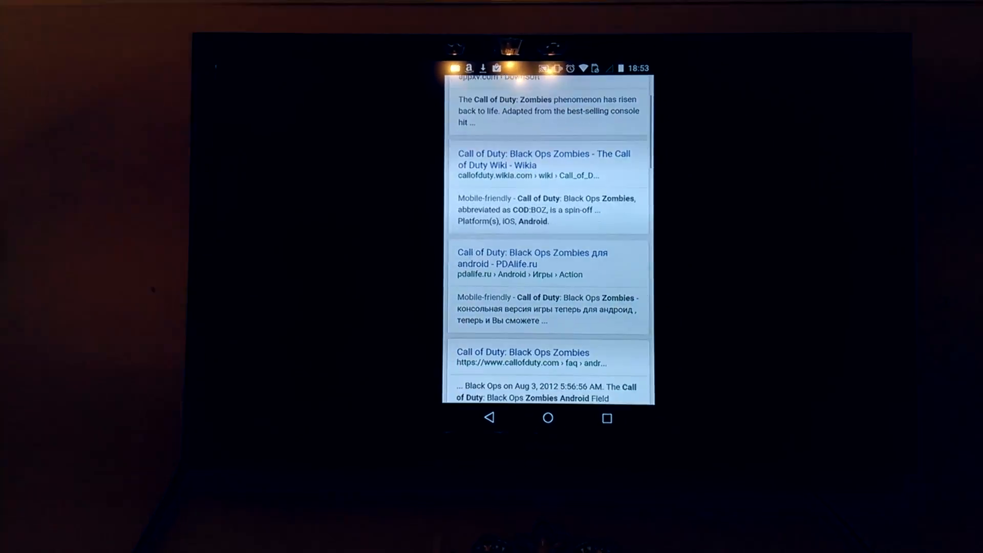
{"action": "scroll", "scroll_direction": "down", "scroll_amount": 3}
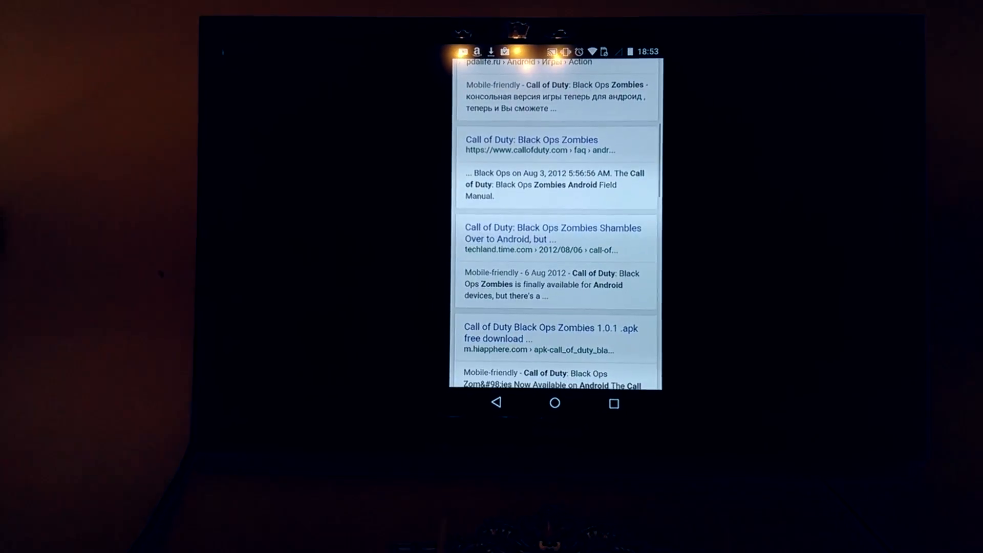
{"action": "scroll", "scroll_direction": "down", "scroll_amount": 3}
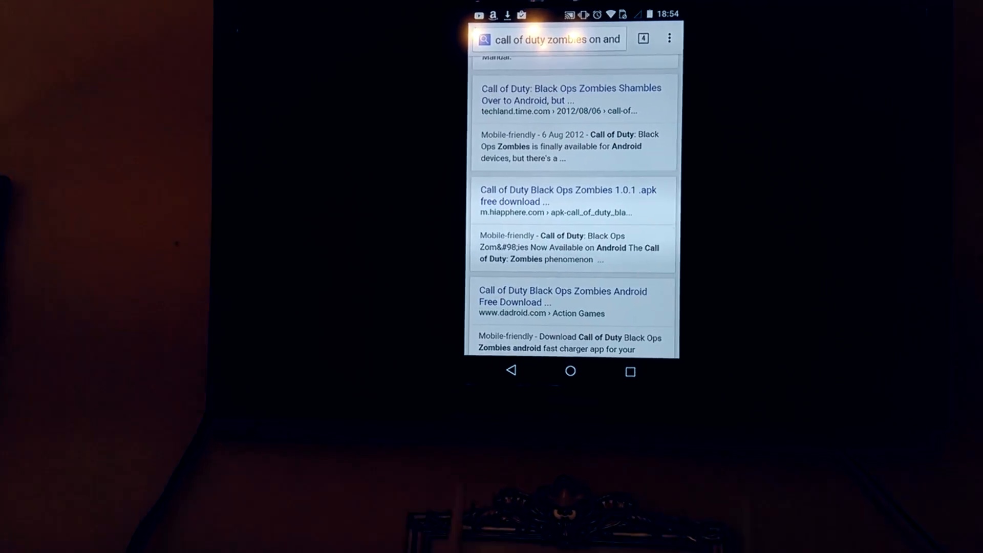
Switch to Instagram and scroll down through the home feed's photo posts
{"action": "left_click", "coordinate": [569, 371]}
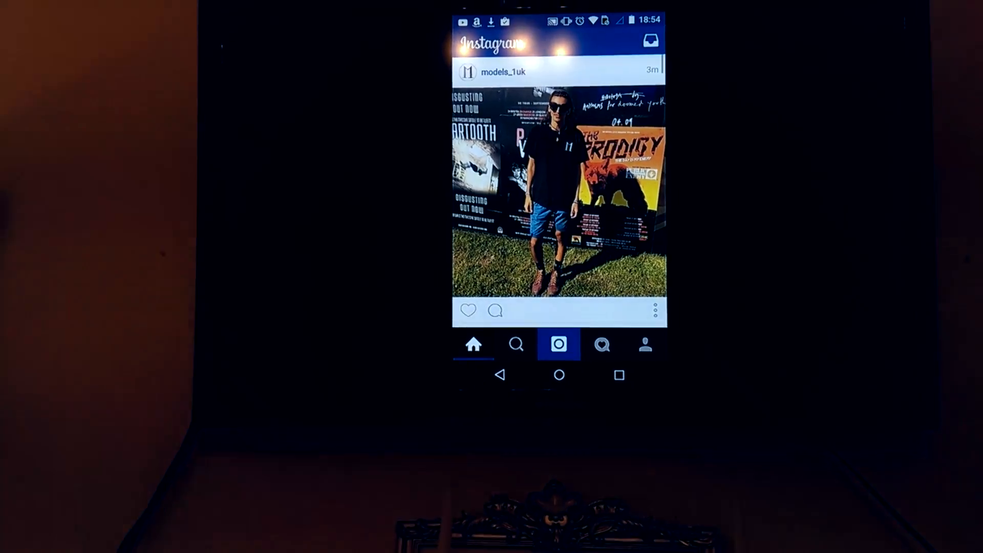
{"action": "scroll", "scroll_direction": "down", "scroll_amount": 3}
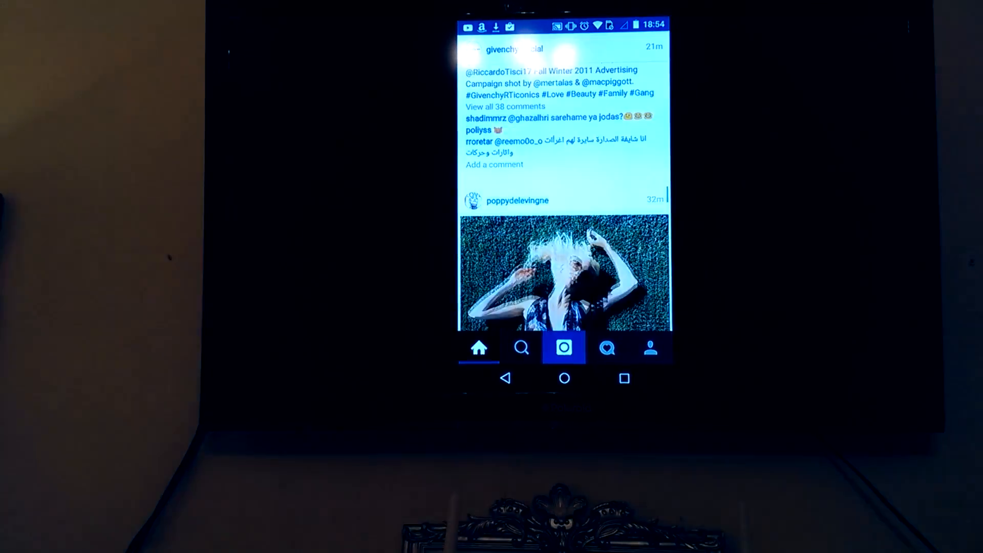
{"action": "scroll", "scroll_direction": "down", "scroll_amount": 3}
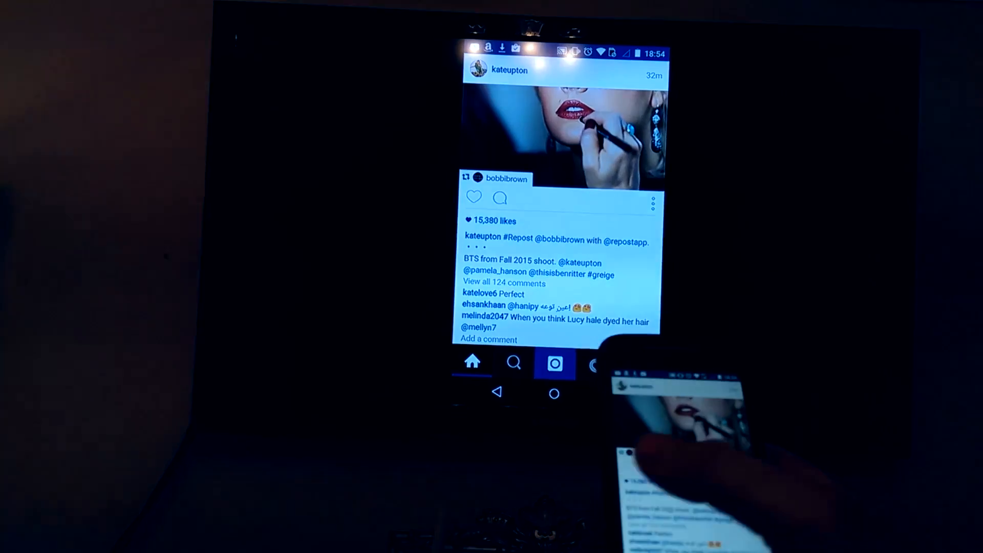
{"action": "scroll", "scroll_direction": "down", "scroll_amount": 3}
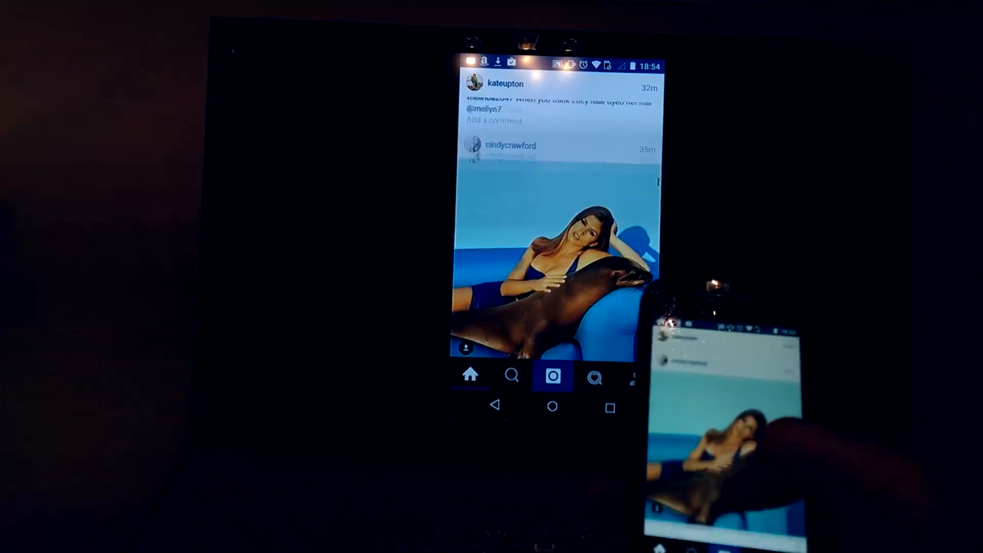
{"action": "scroll", "scroll_direction": "down", "scroll_amount": 3}
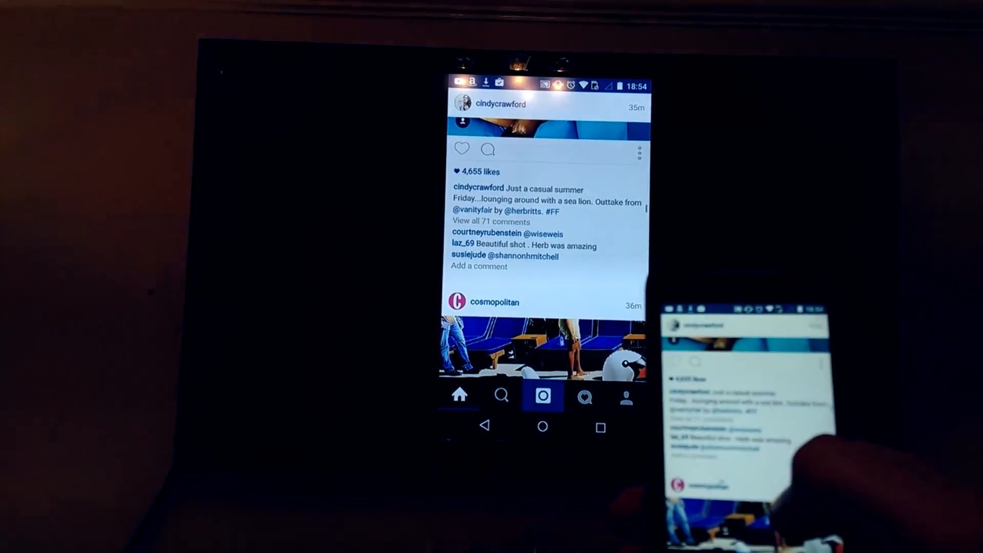
{"action": "scroll", "scroll_direction": "down", "scroll_amount": 3}
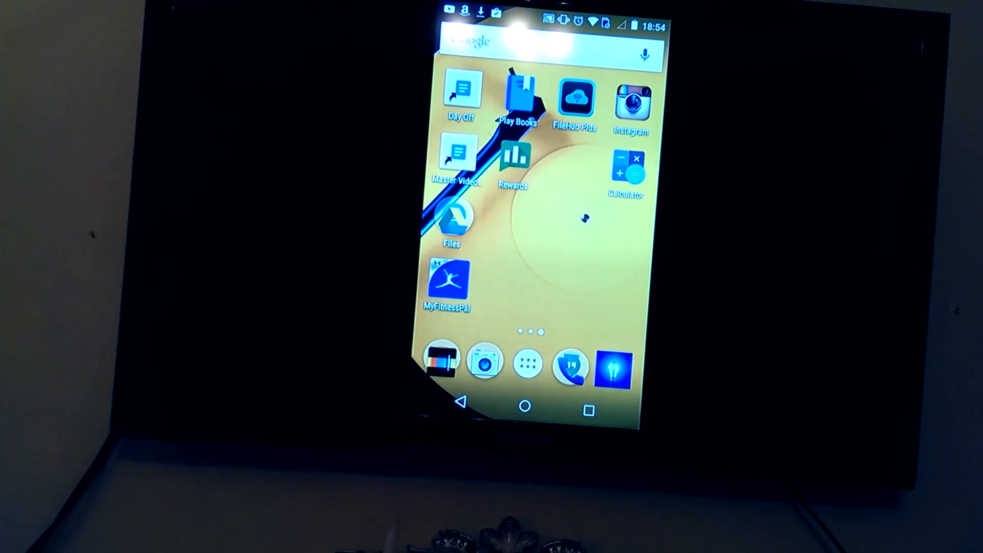
Swipe to the main home page and launch Feedly
{"action": "scroll", "scroll_direction": "left", "scroll_amount": 3}
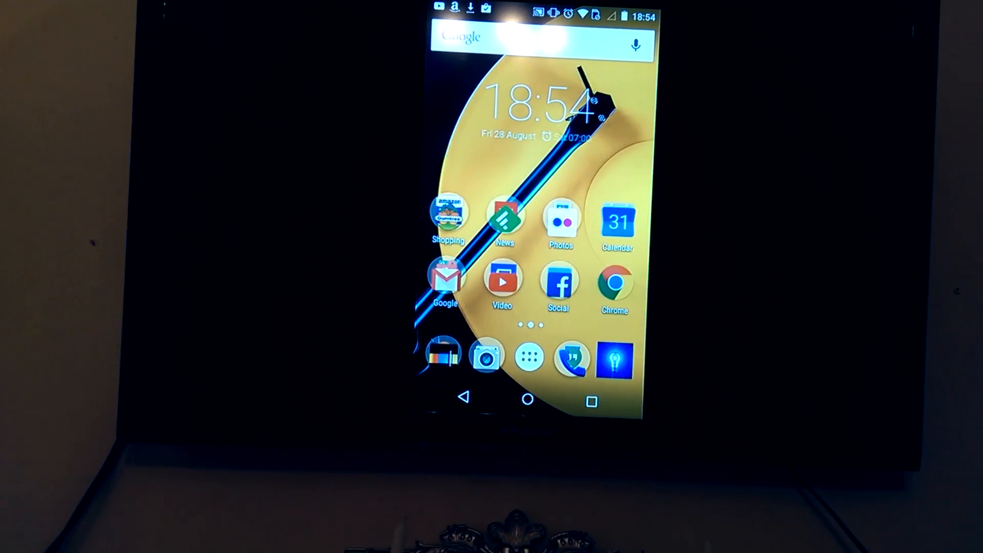
{"action": "left_click", "coordinate": [505, 219]}
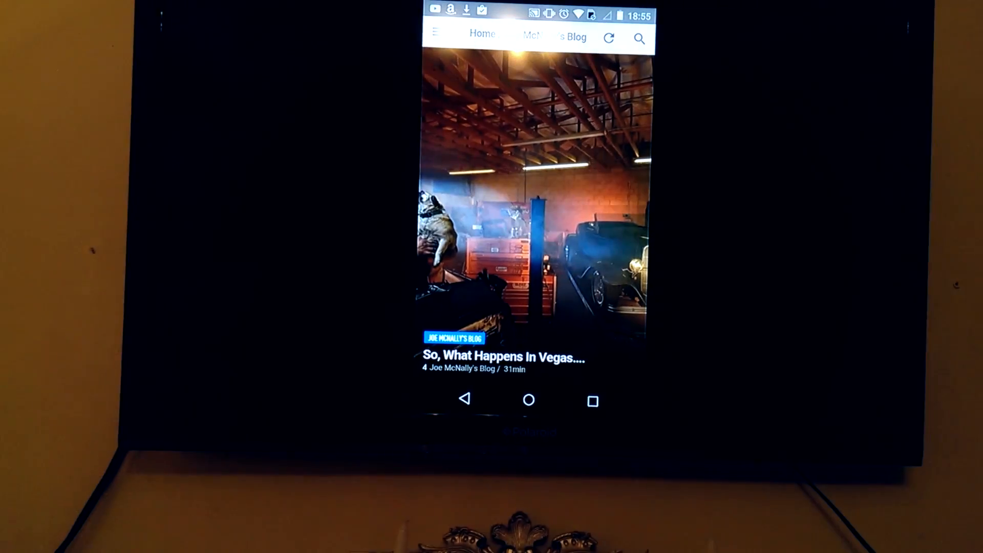
Open 'So, What Happens In Vegas....' and scroll into the PhotoShop World text
{"action": "left_click", "coordinate": [506, 358]}
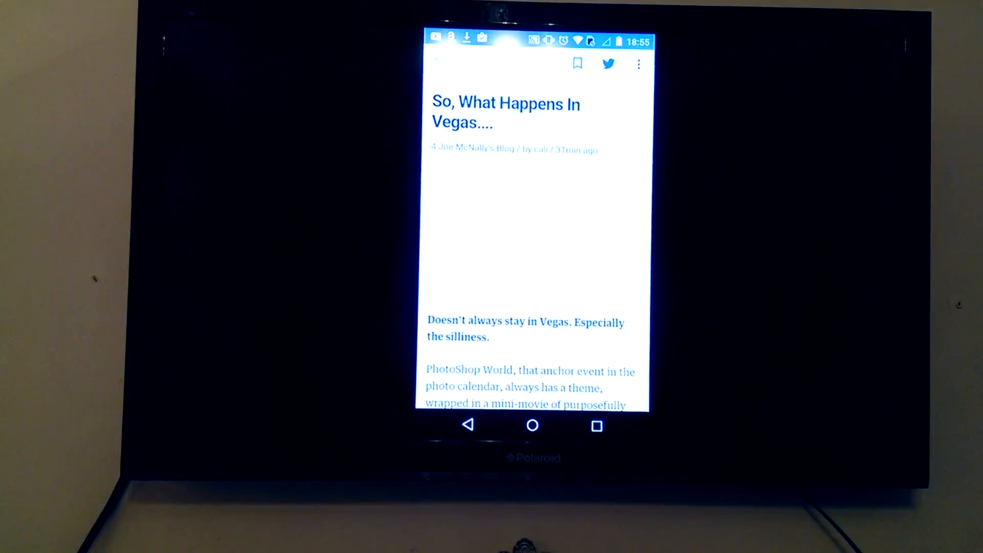
{"action": "scroll", "scroll_direction": "down", "scroll_amount": 3}
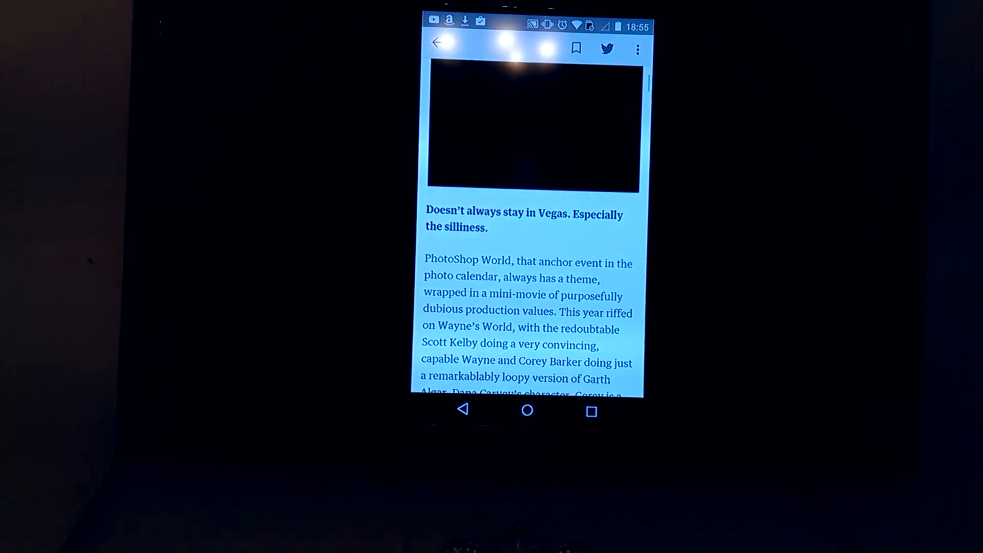
{"action": "scroll", "scroll_direction": "down", "scroll_amount": 3}
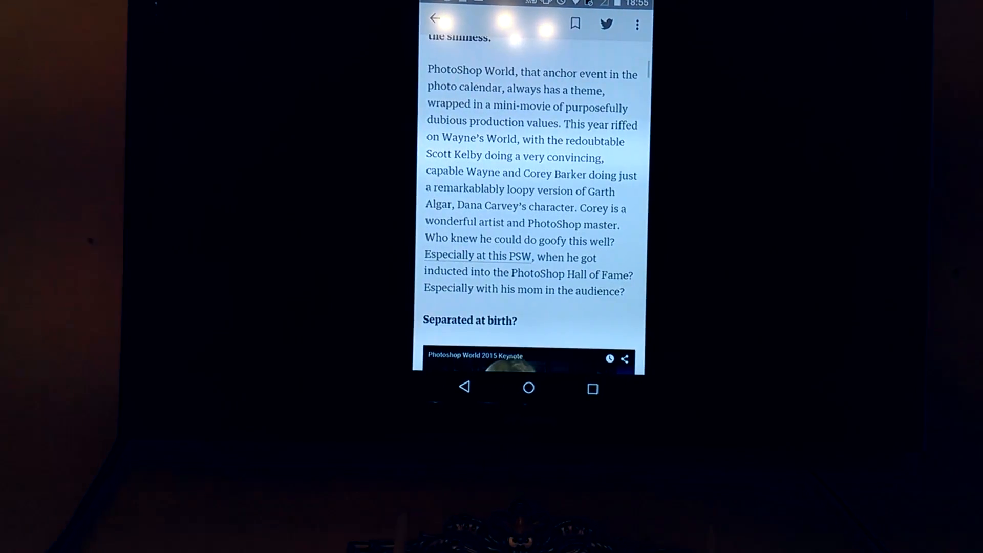